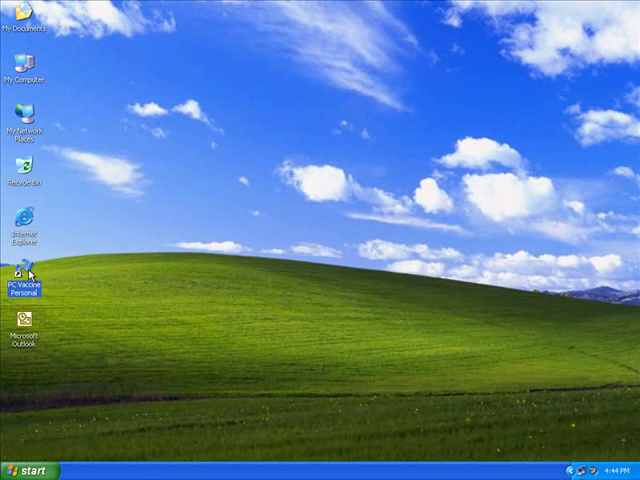
{"action": "double_click", "coordinate": [28, 276]}
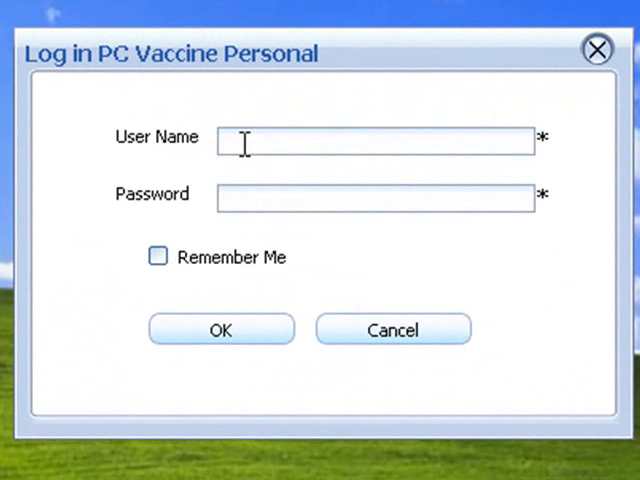
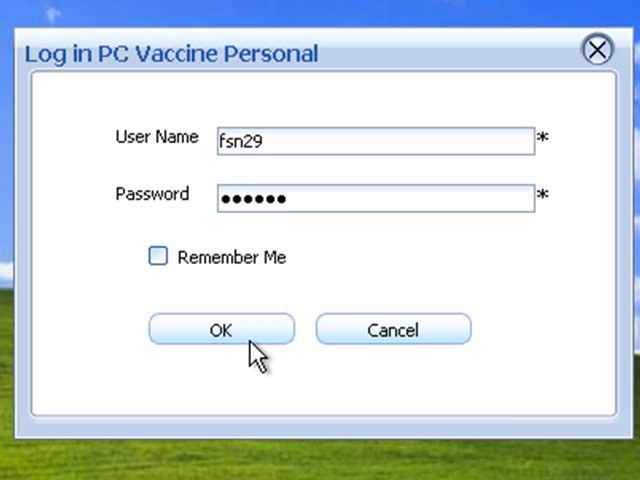
{"action": "left_click", "coordinate": [220, 328]}
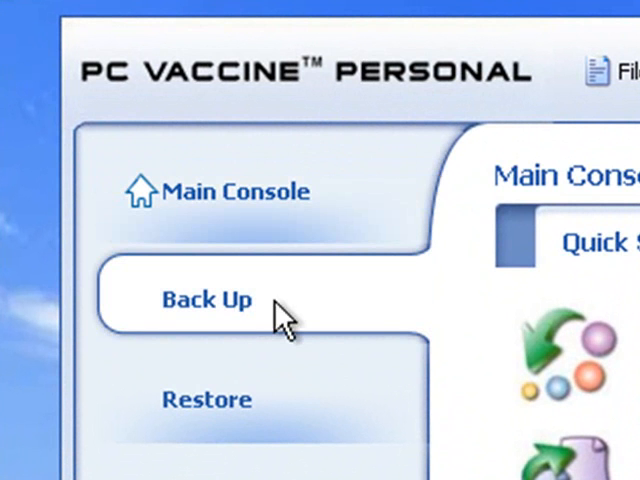
Start a new Back Up My Computer complete backup job named 'universal backup'.
{"action": "left_click", "coordinate": [204, 300]}
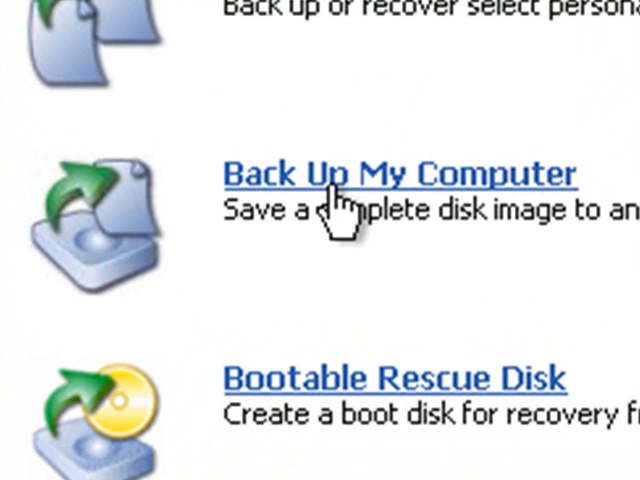
{"action": "mouse_move", "coordinate": [340, 216]}
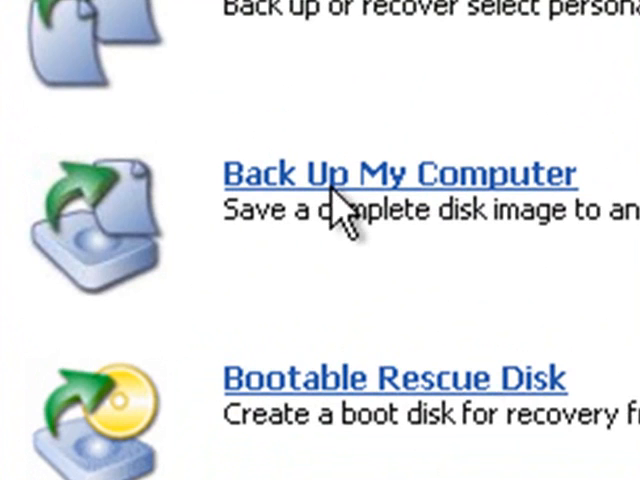
{"action": "left_click", "coordinate": [392, 172]}
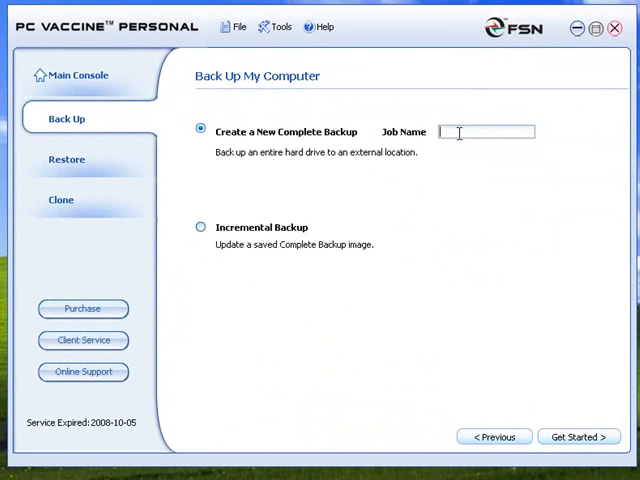
{"action": "type", "text": "univers"}
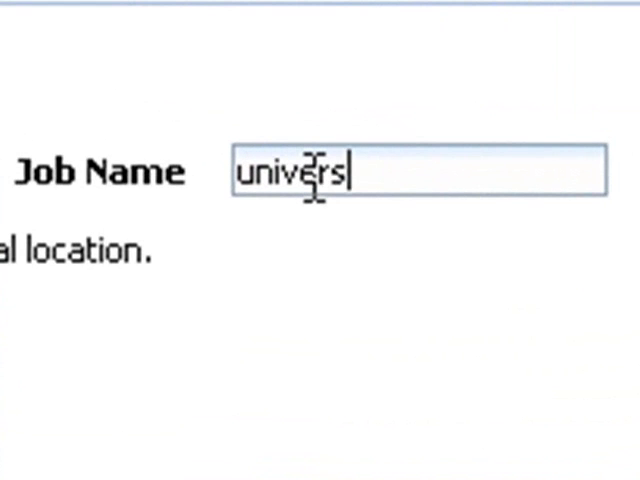
{"action": "type", "text": "al backup"}
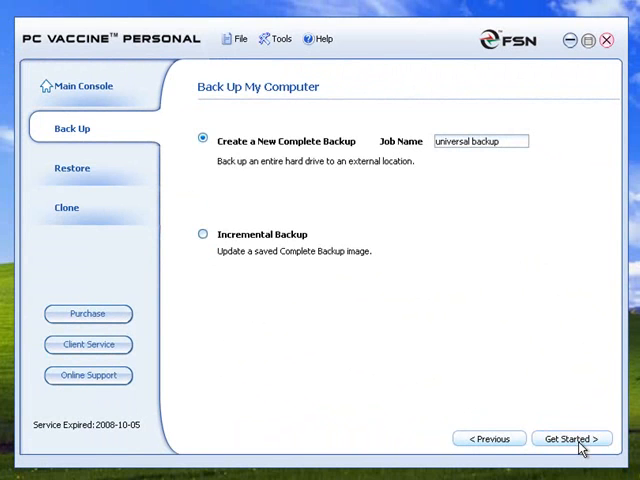
Image Local Disk (C:) with Universal Restore support, destined for PC5-PC's shared backup folder.
{"action": "left_click", "coordinate": [572, 438]}
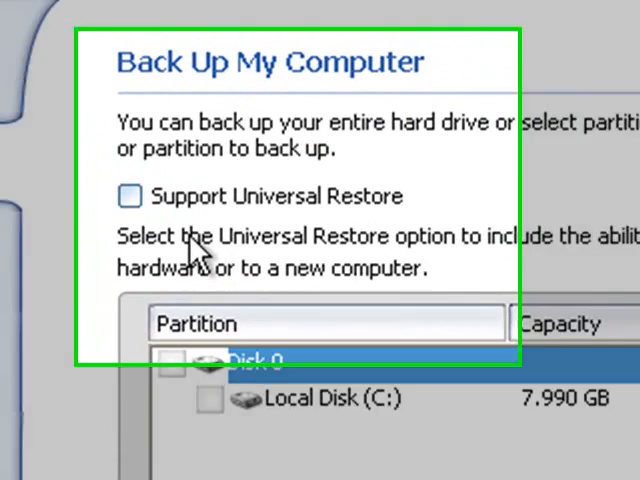
{"action": "left_click", "coordinate": [128, 196]}
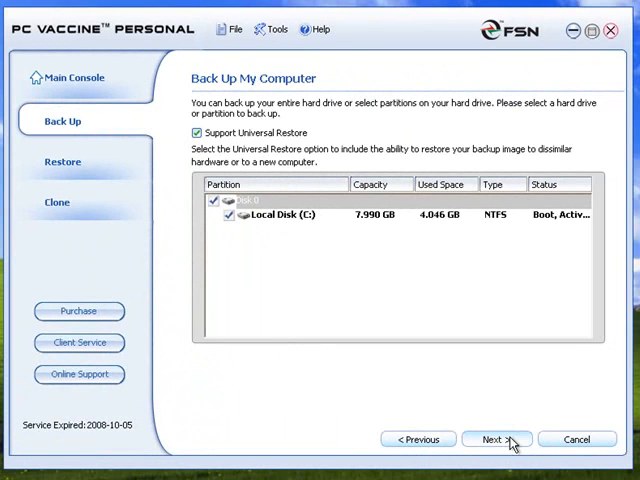
{"action": "left_click", "coordinate": [496, 440]}
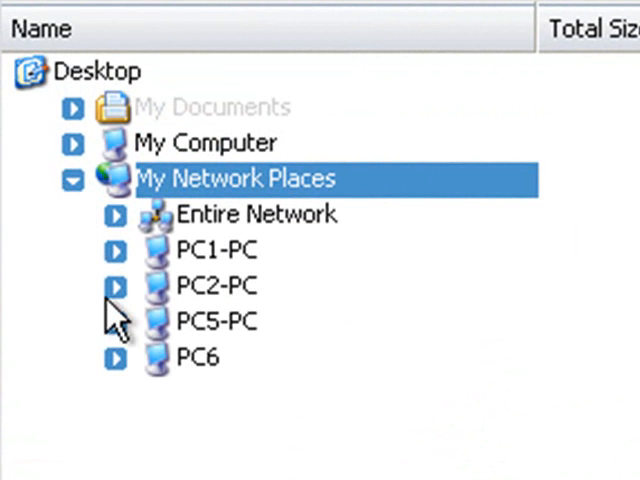
{"action": "left_click", "coordinate": [116, 322]}
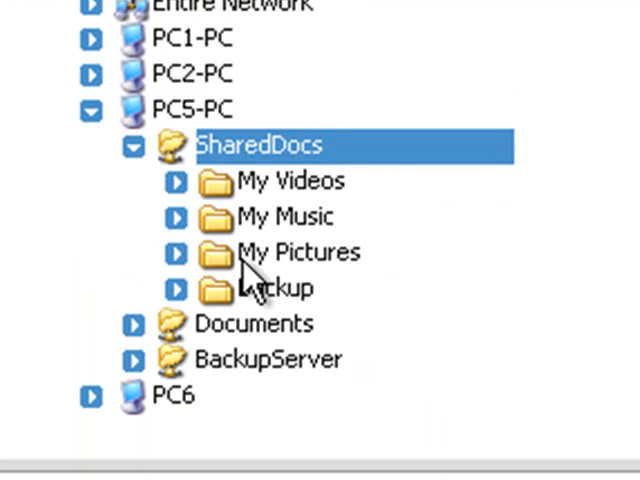
{"action": "left_click", "coordinate": [276, 288]}
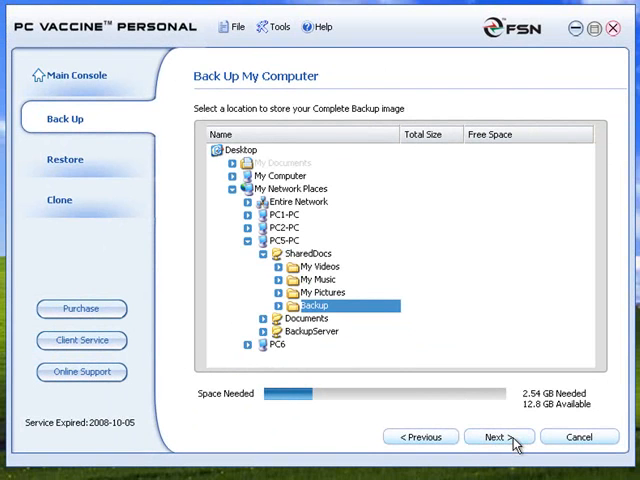
Keep Medium compression, describe the job 'universal backup', confirm the summary and run the backup now.
{"action": "left_click", "coordinate": [496, 436]}
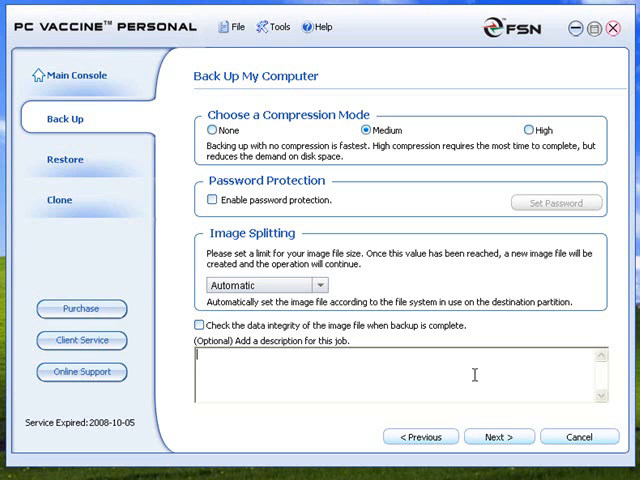
{"action": "type", "text": "universal"}
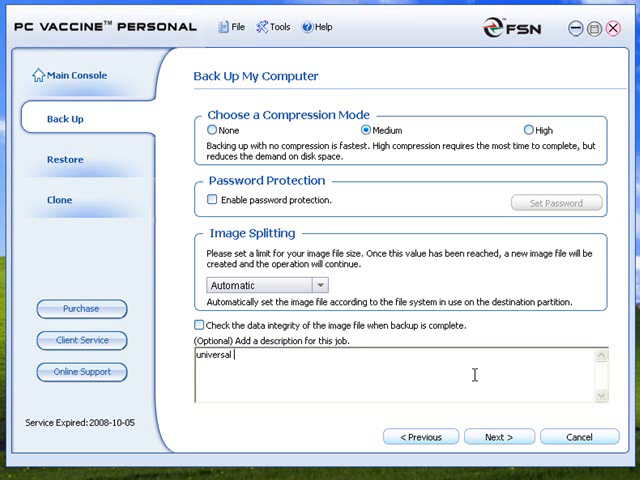
{"action": "type", "text": "backup"}
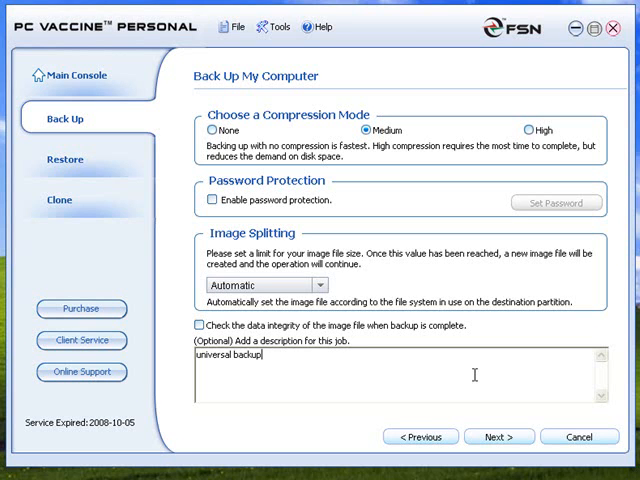
{"action": "type", "text": "200"}
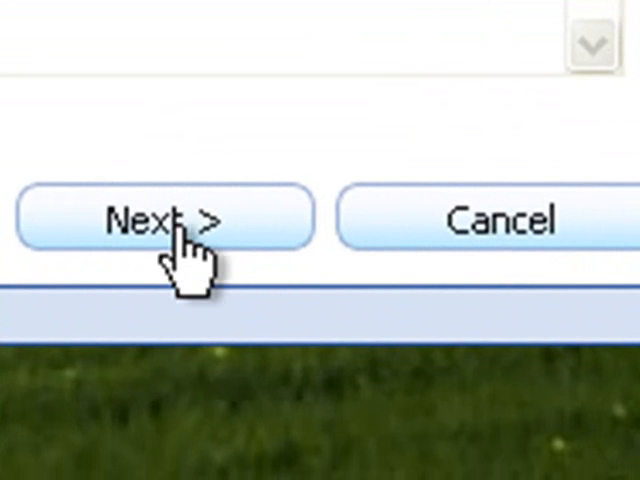
{"action": "left_click", "coordinate": [164, 218]}
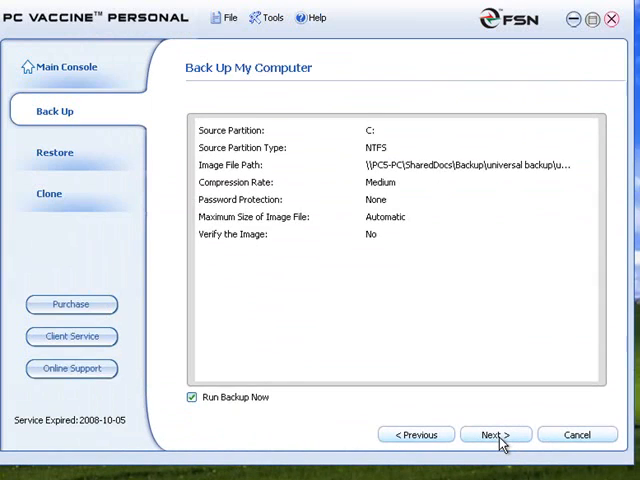
{"action": "left_click", "coordinate": [494, 434]}
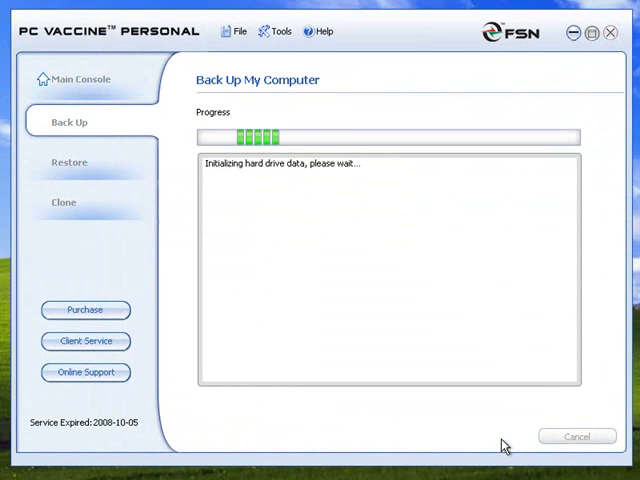